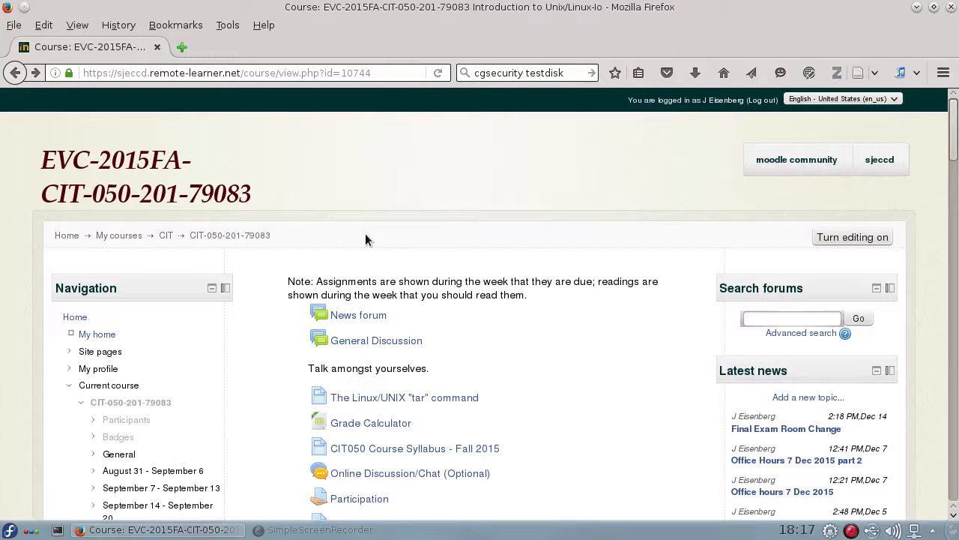
{"action": "mouse_move", "coordinate": [798, 192]}
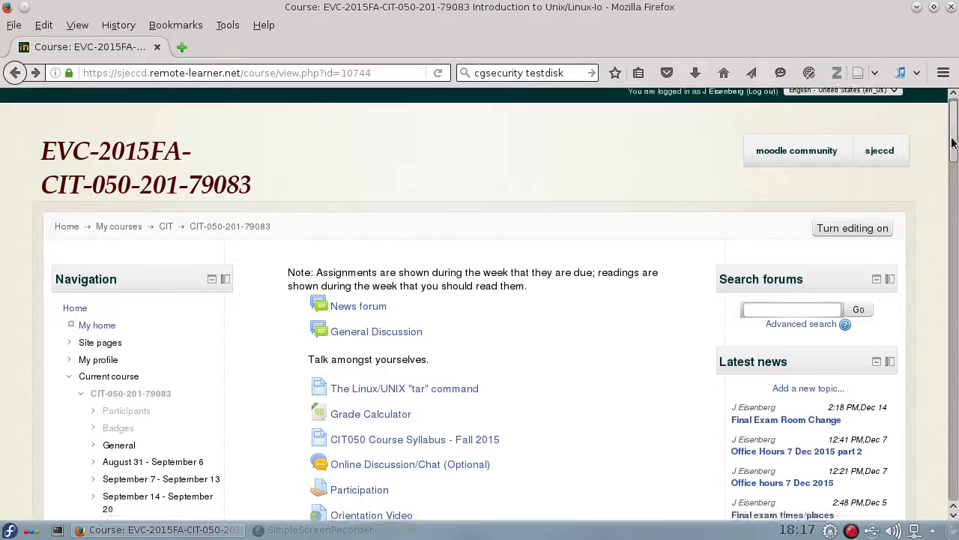
{"action": "scroll", "scroll_direction": "down", "scroll_amount": 3}
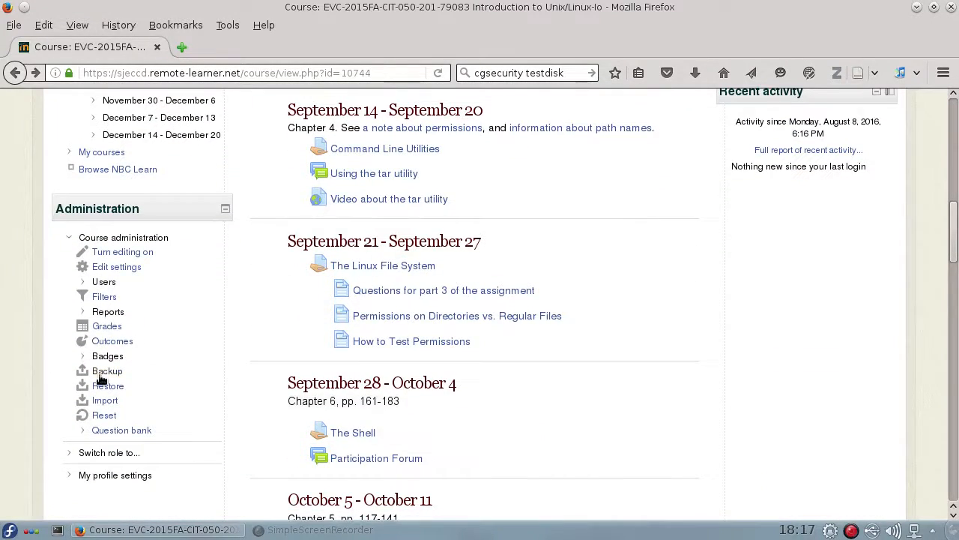
{"action": "left_click", "coordinate": [108, 370]}
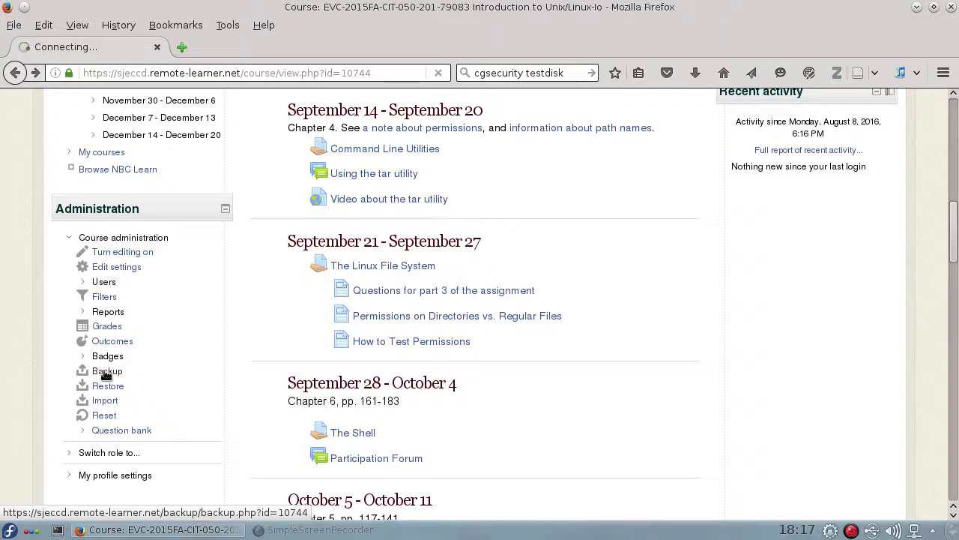
Review the Initial settings inclusion options and keep all defaults.
{"action": "left_click", "coordinate": [108, 372]}
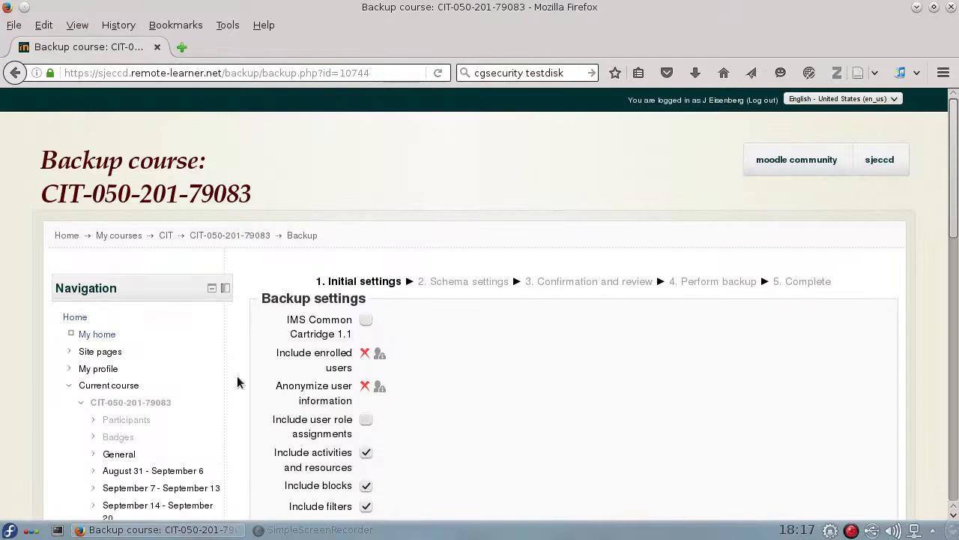
{"action": "scroll", "scroll_direction": "down", "scroll_amount": 3}
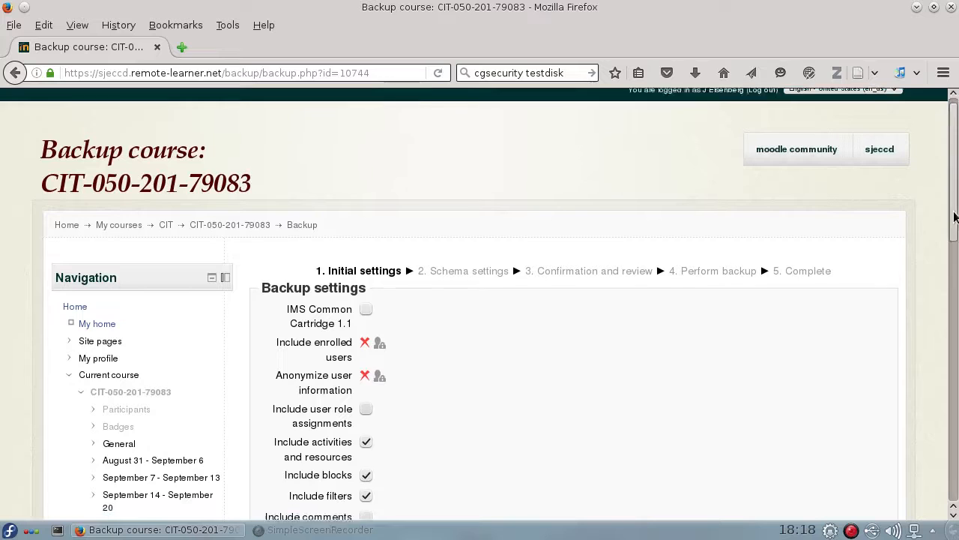
{"action": "scroll", "scroll_direction": "down", "scroll_amount": 3}
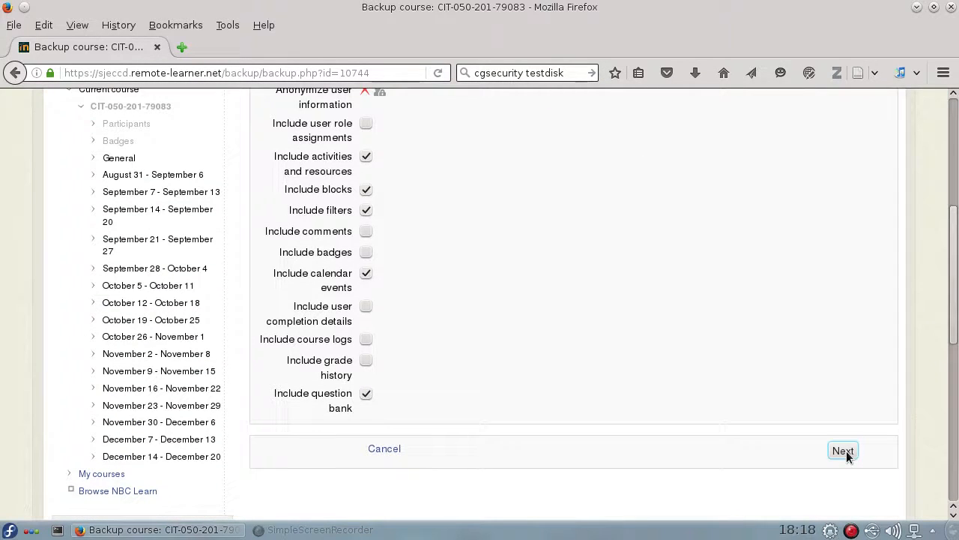
Exclude the News forum and General Discussion in Schema settings, keeping all other content, and proceed.
{"action": "left_click", "coordinate": [842, 449]}
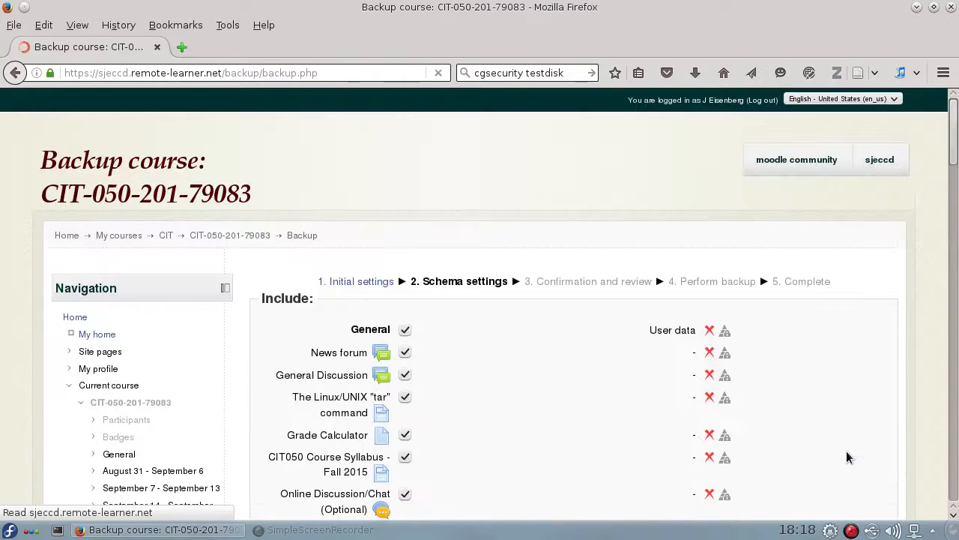
{"action": "scroll", "scroll_direction": "down", "scroll_amount": 3}
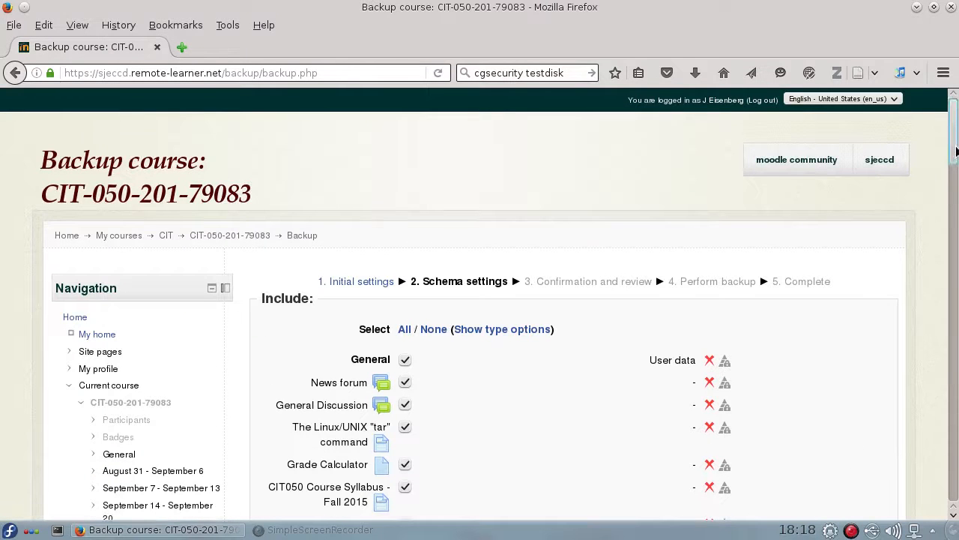
{"action": "scroll", "scroll_direction": "down", "scroll_amount": 3}
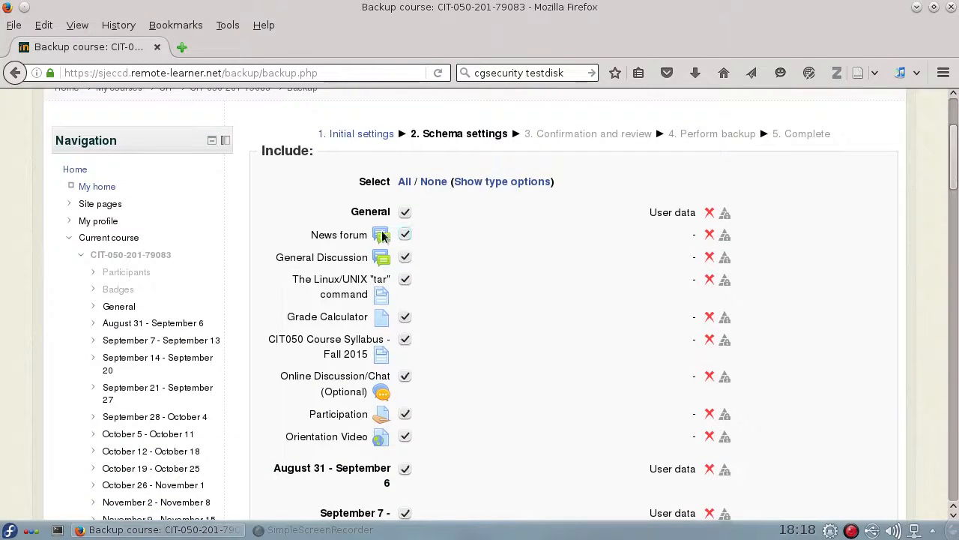
{"action": "left_click", "coordinate": [405, 234]}
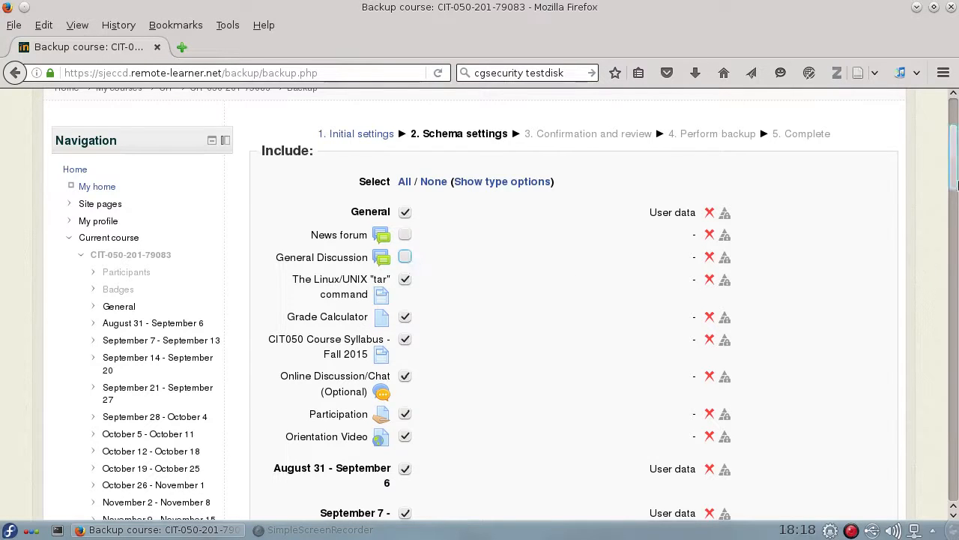
{"action": "scroll", "scroll_direction": "down", "scroll_amount": 3}
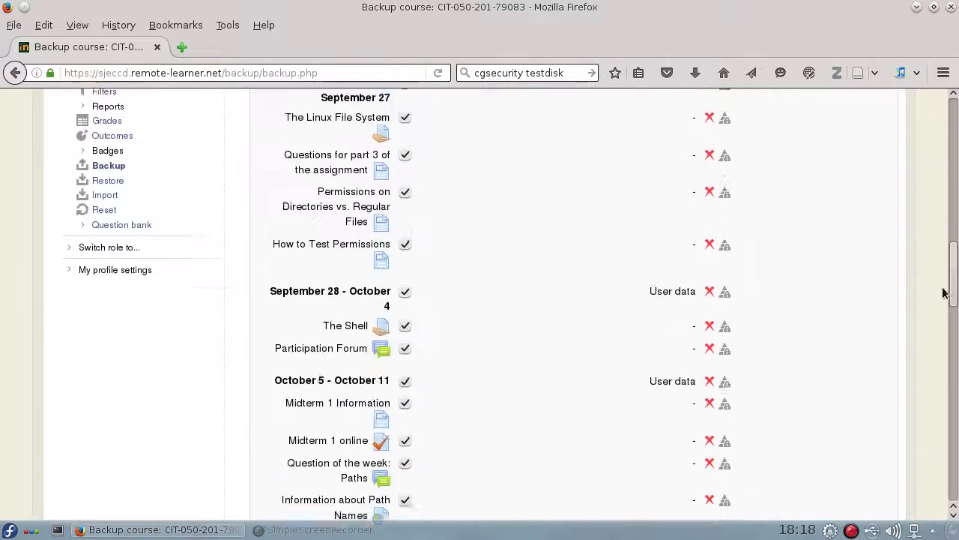
{"action": "scroll", "scroll_direction": "down", "scroll_amount": 3}
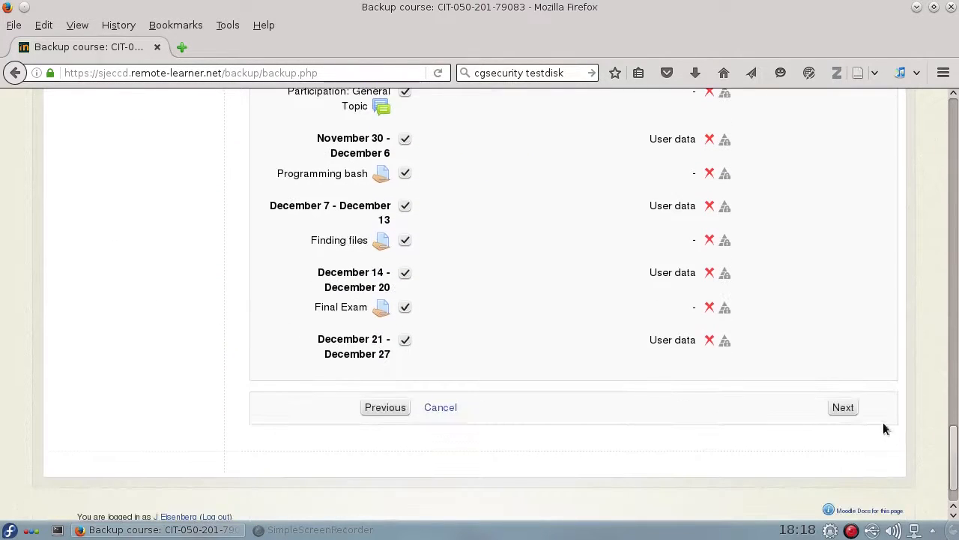
{"action": "left_click", "coordinate": [842, 408]}
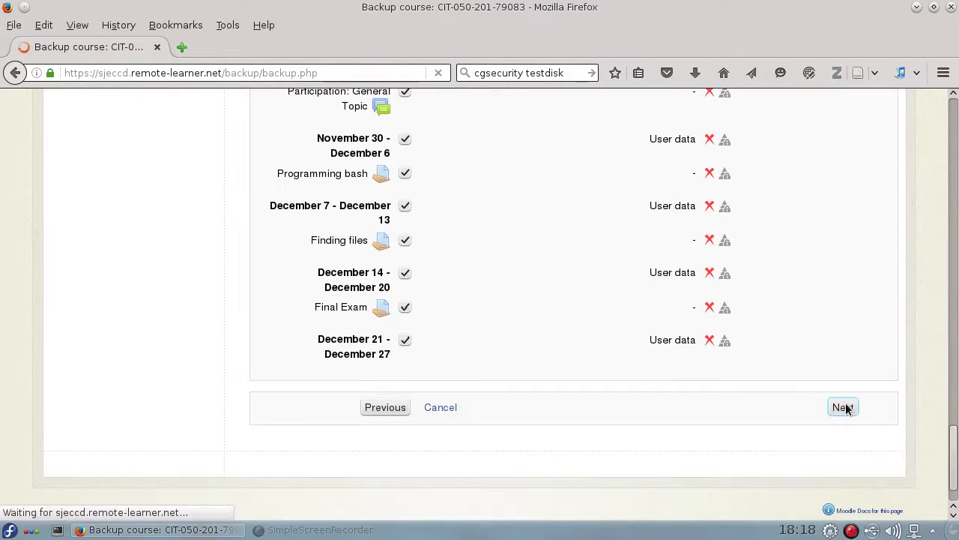
Review the backup file name and chosen contents, then perform the backup.
{"action": "left_click", "coordinate": [843, 408]}
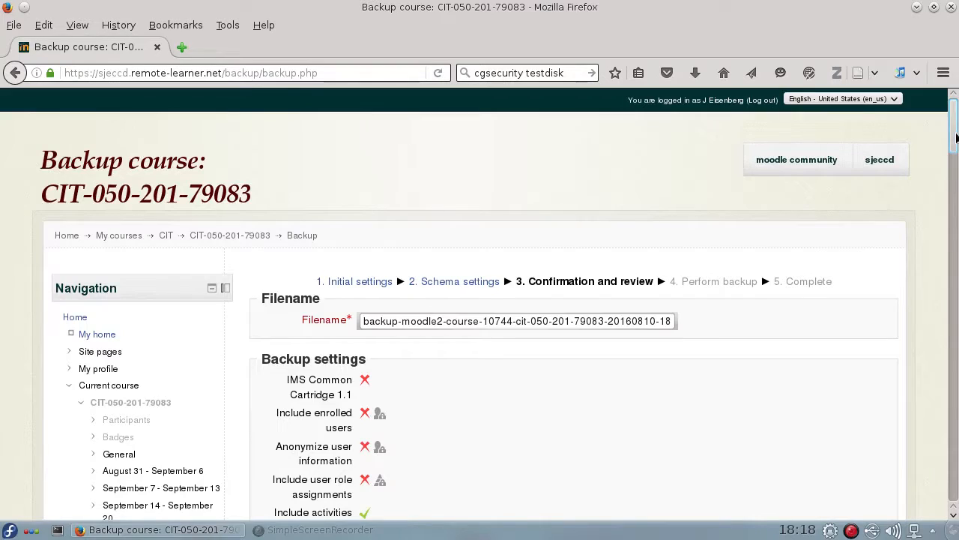
{"action": "scroll", "scroll_direction": "down", "scroll_amount": 3}
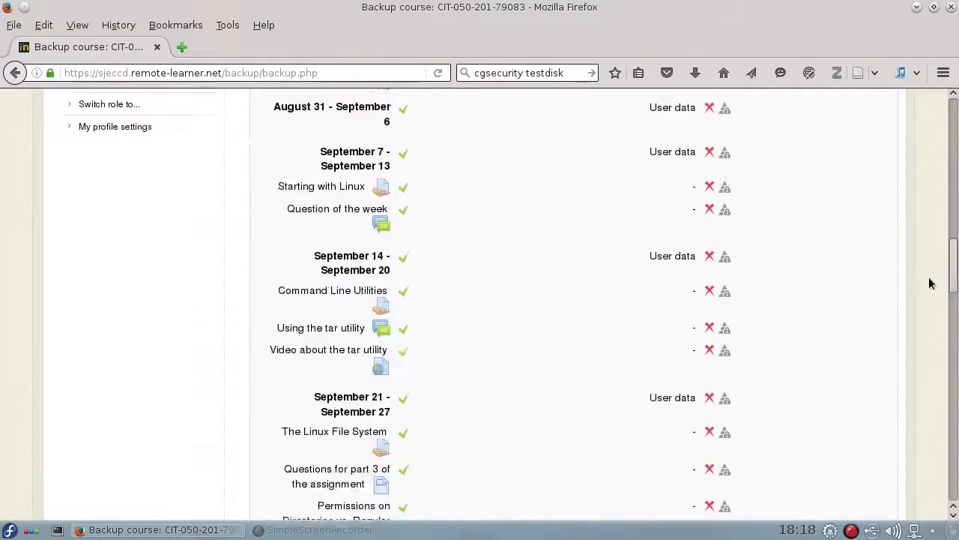
{"action": "scroll", "scroll_direction": "down", "scroll_amount": 3}
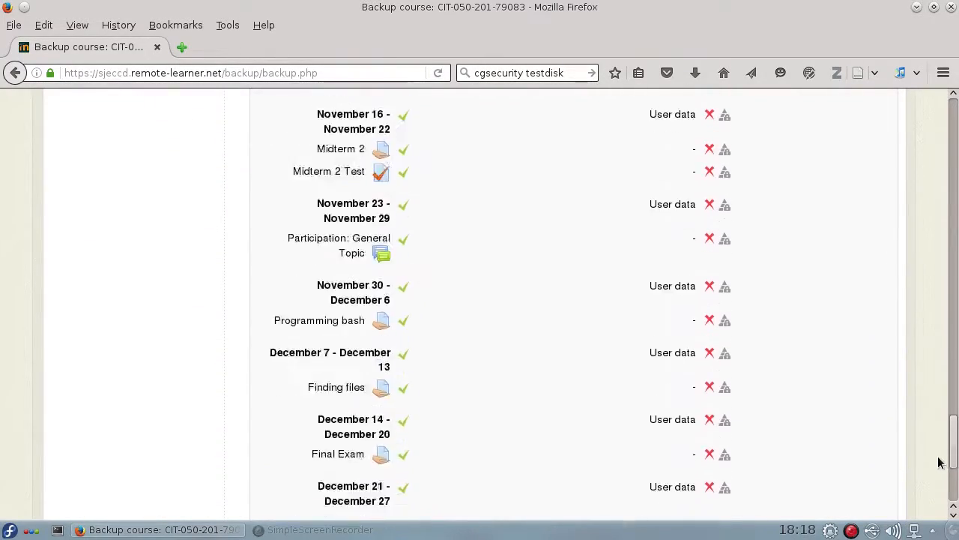
{"action": "scroll", "scroll_direction": "down", "scroll_amount": 3}
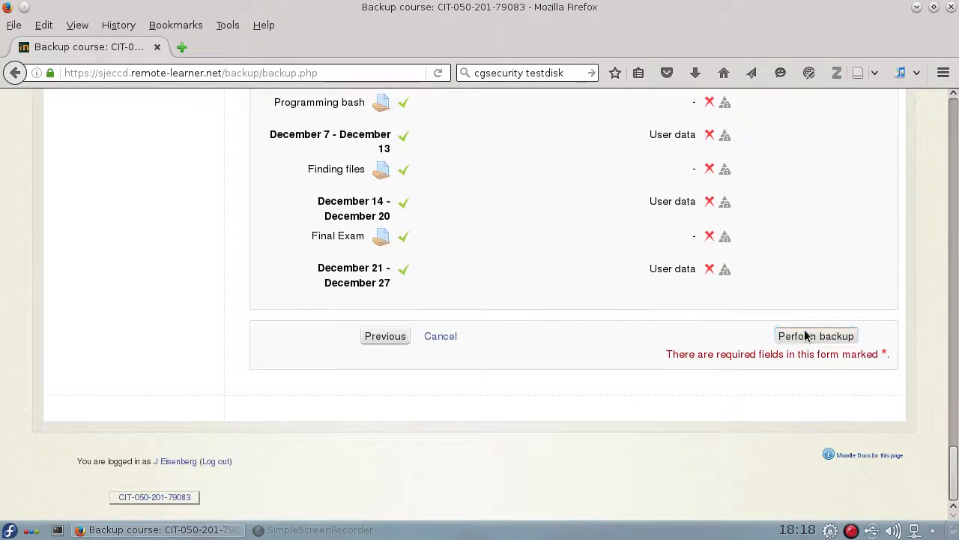
{"action": "left_click", "coordinate": [815, 336]}
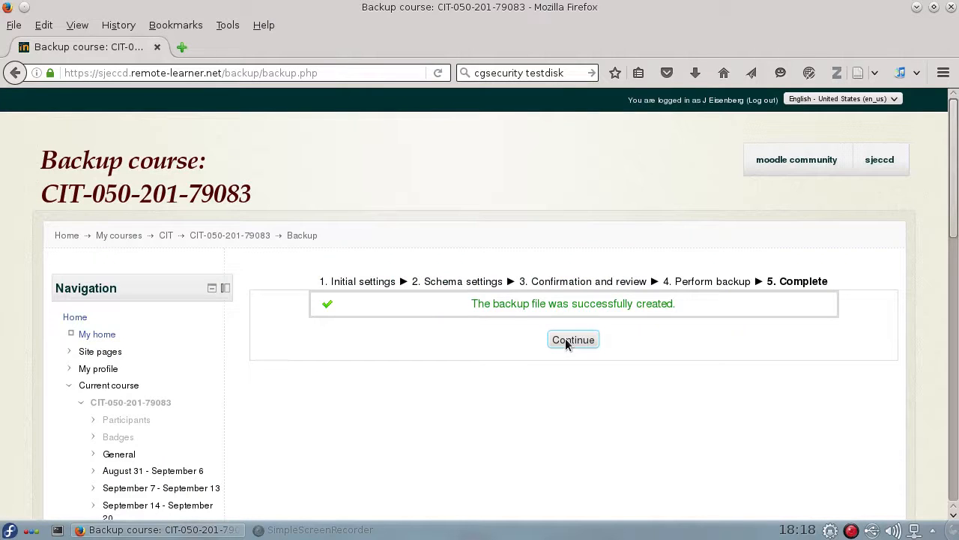
Continue past 'The backup file was successfully created' message.
{"action": "left_click", "coordinate": [573, 339]}
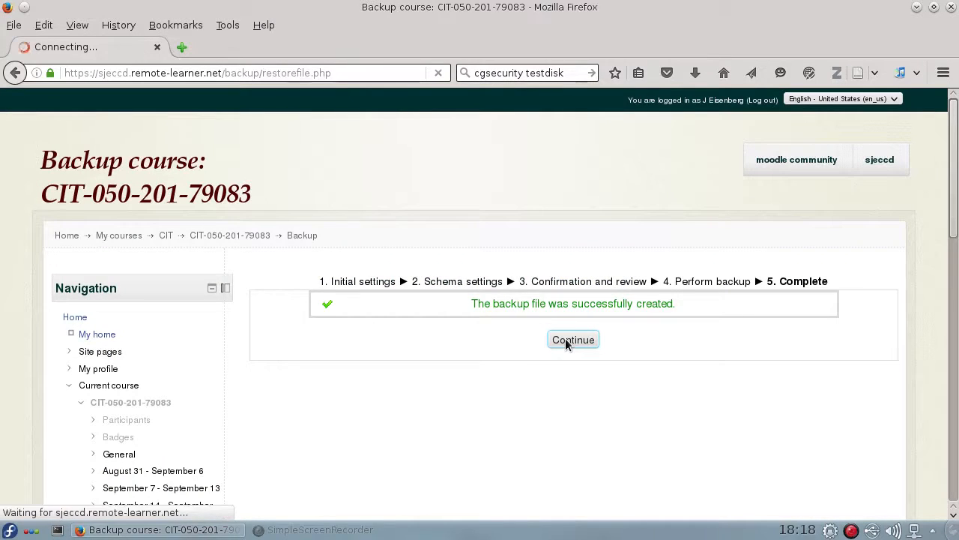
Locate the new backup dated August 10, 2016 6:18 PM in the user private backup area.
{"action": "left_click", "coordinate": [572, 339]}
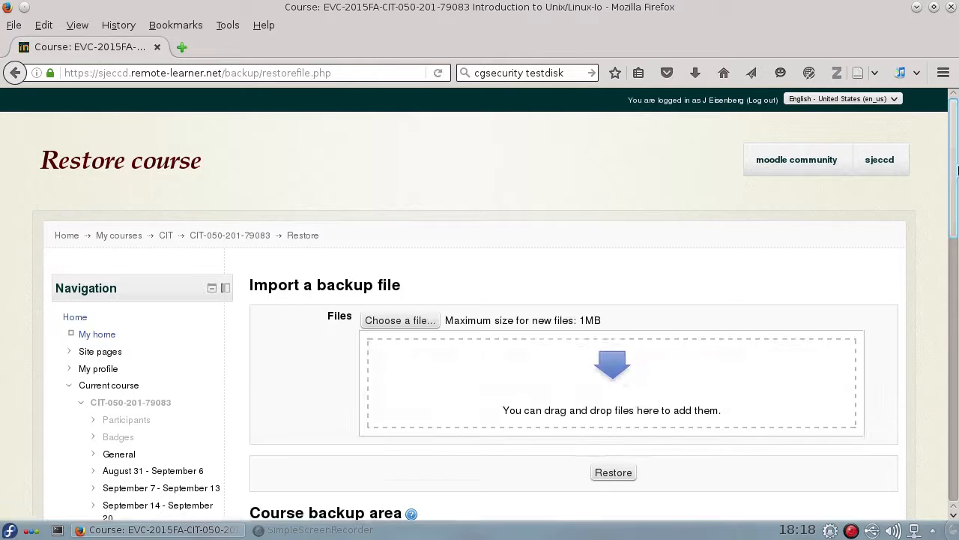
{"action": "scroll", "scroll_direction": "down", "scroll_amount": 3}
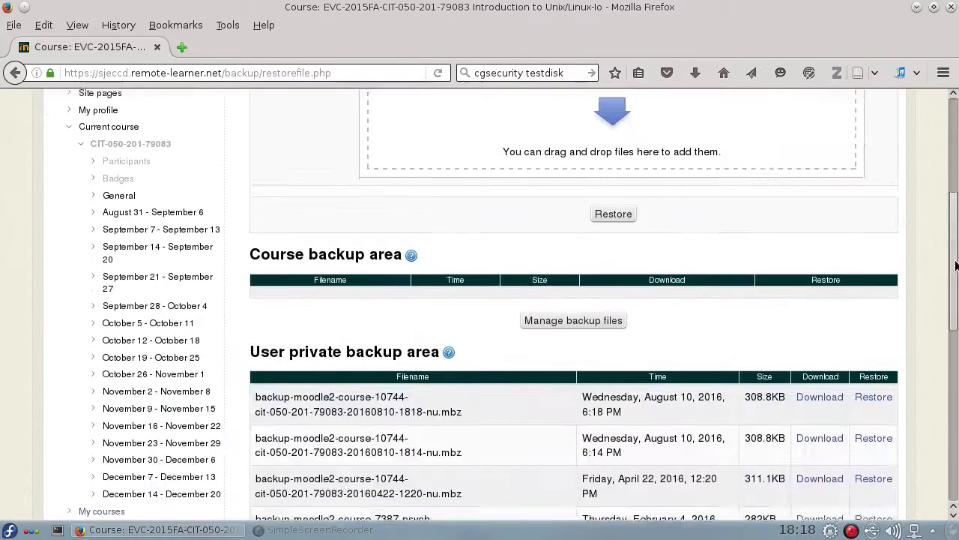
{"action": "scroll", "scroll_direction": "down", "scroll_amount": 3}
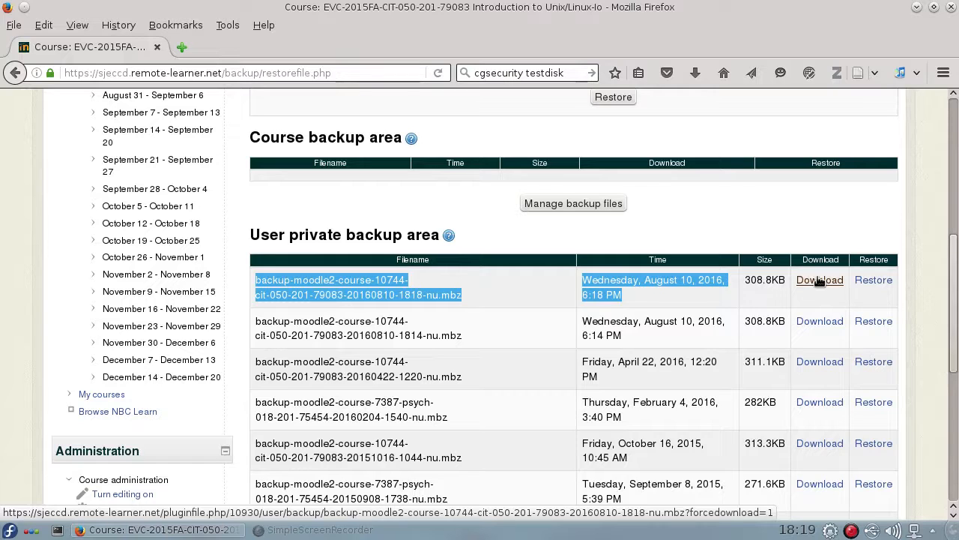
Download the newest .mbz backup and save it into the moodle folder under Home.
{"action": "left_click", "coordinate": [818, 280]}
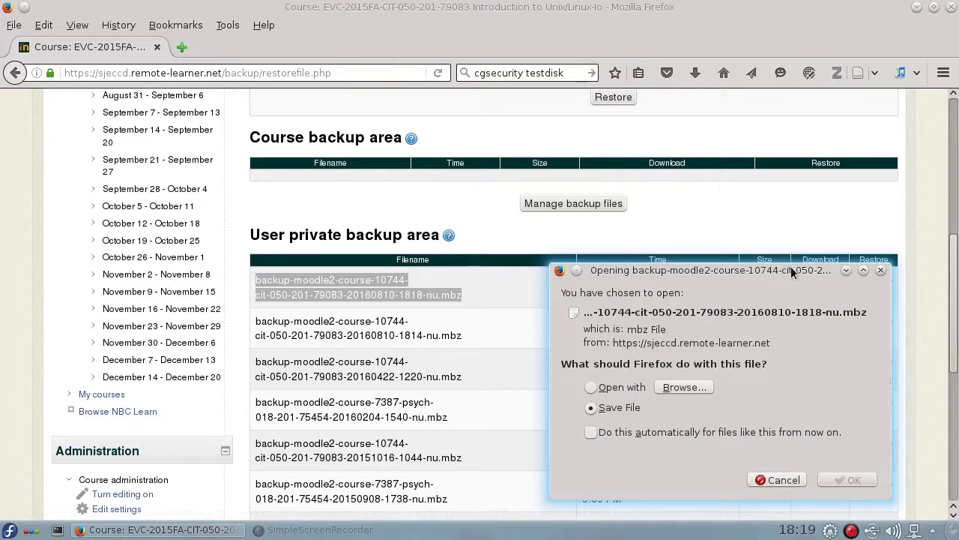
{"action": "mouse_move", "coordinate": [847, 480]}
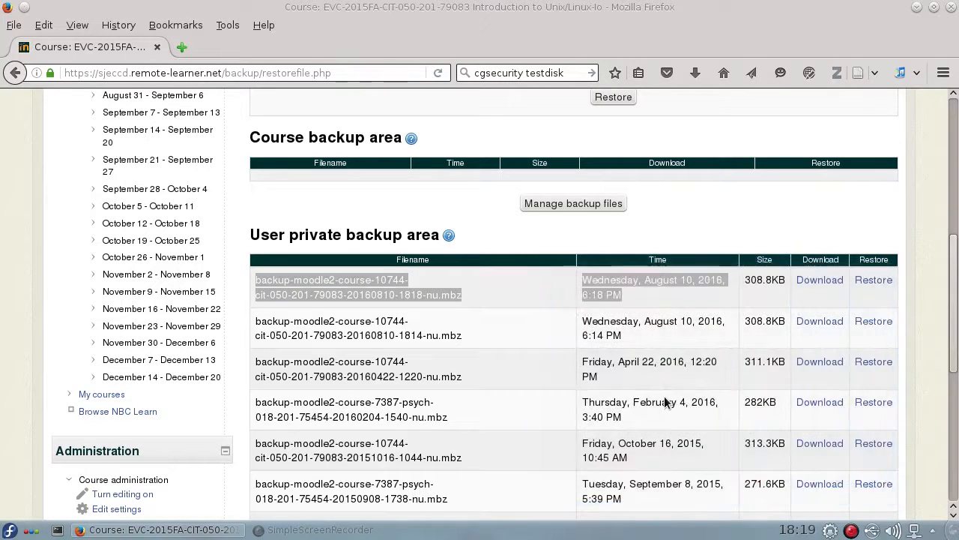
{"action": "left_click", "coordinate": [818, 280]}
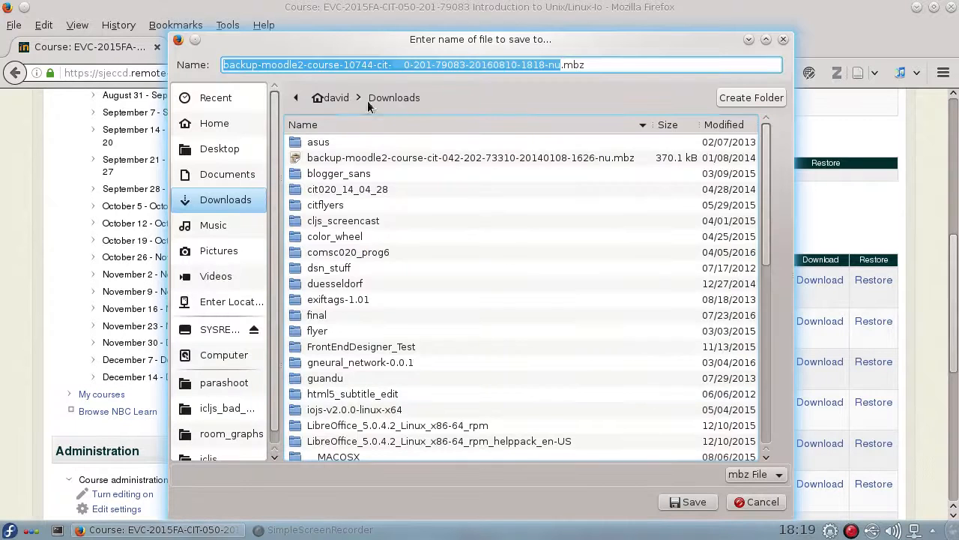
{"action": "left_click", "coordinate": [214, 123]}
{"action": "type", "text": "mood"}
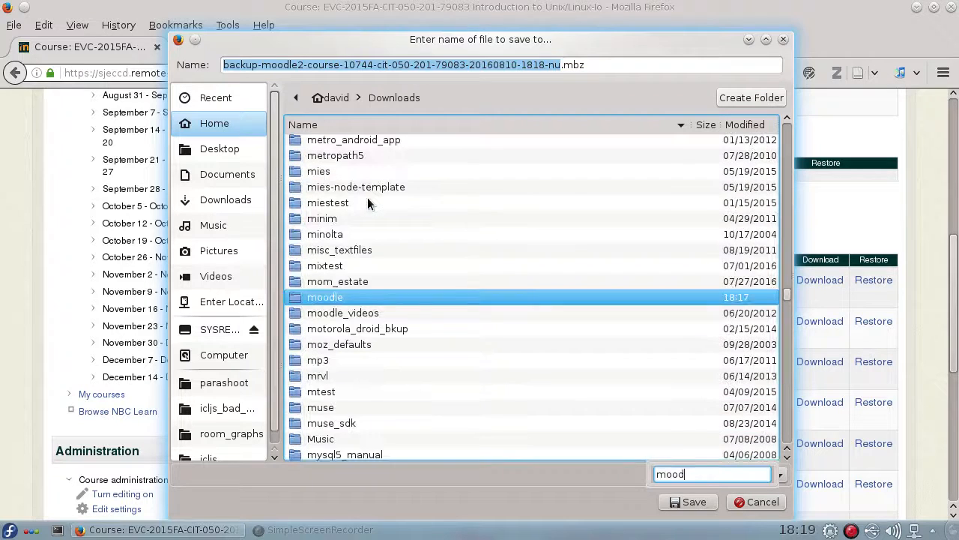
{"action": "double_click", "coordinate": [324, 297]}
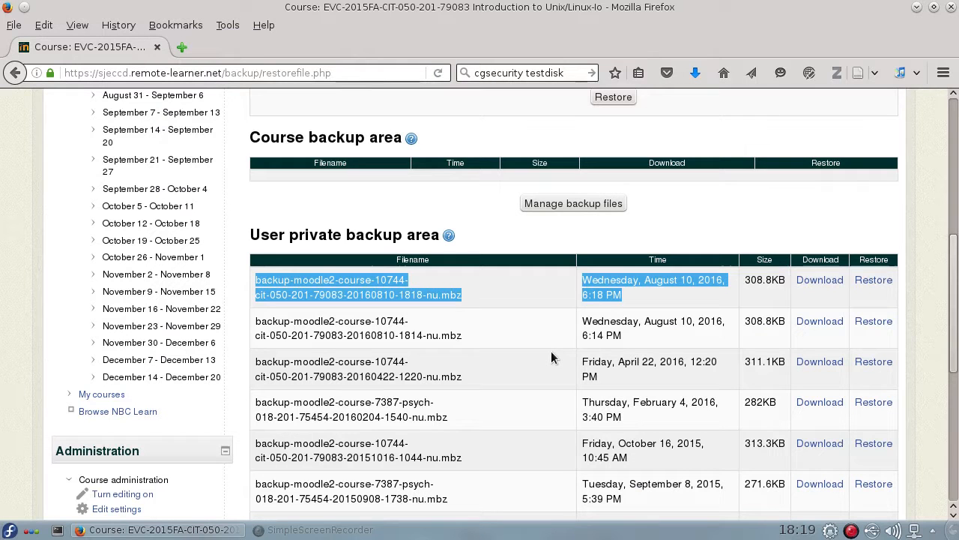
{"action": "mouse_move", "coordinate": [443, 302]}
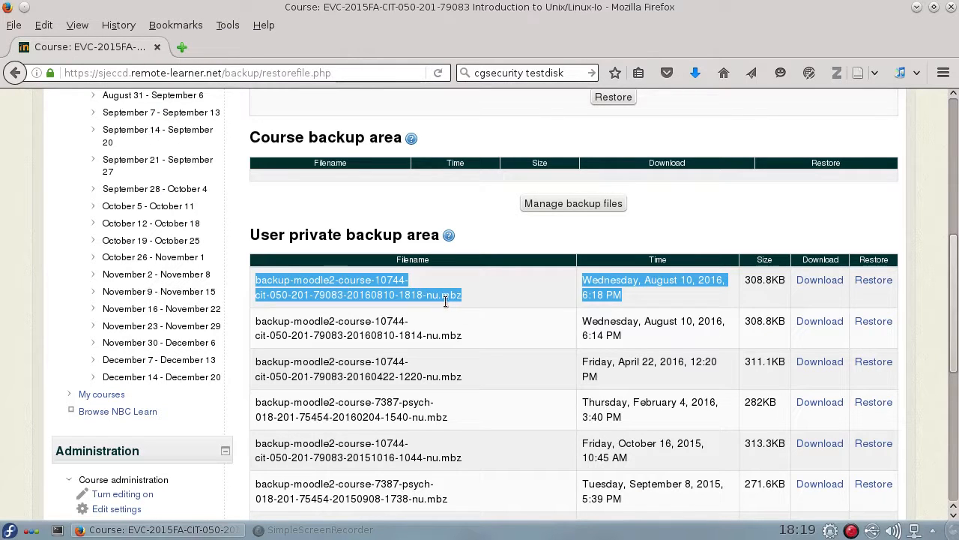